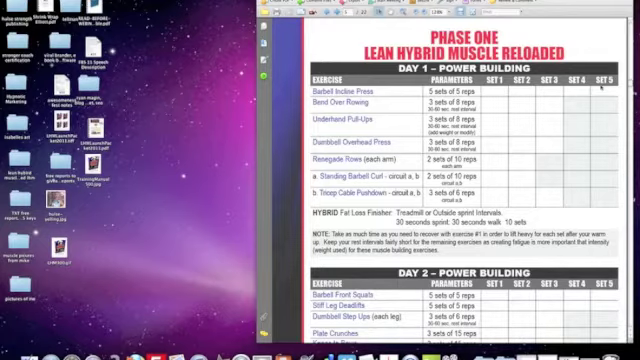
scroll("down", 3)
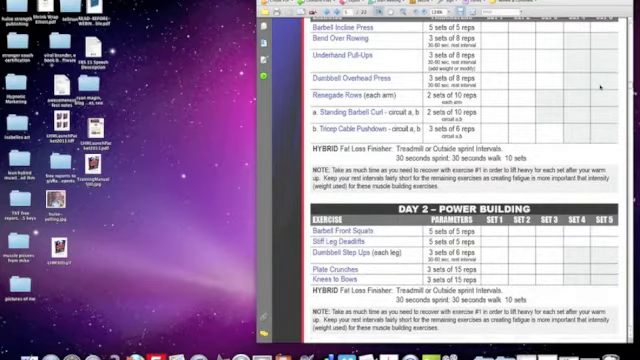
scroll("down", 3)
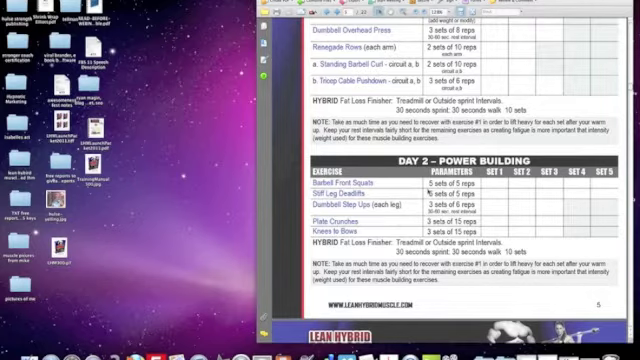
scroll("down", 3)
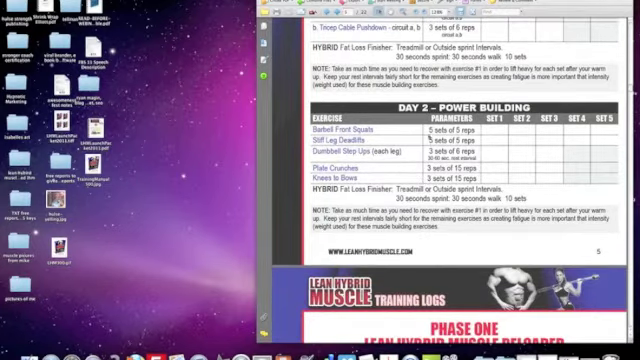
scroll("down", 3)
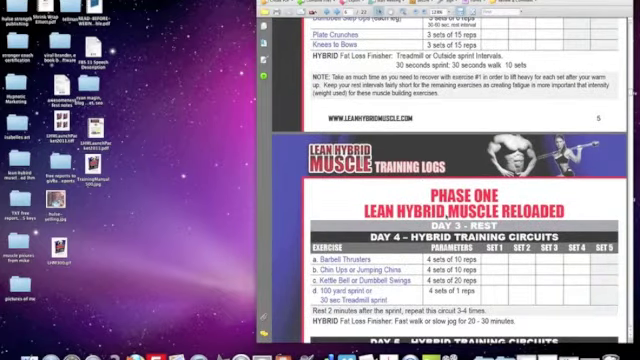
scroll("down", 3)
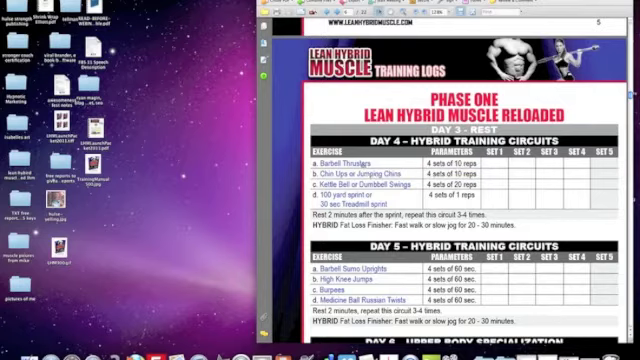
scroll("up", 3)
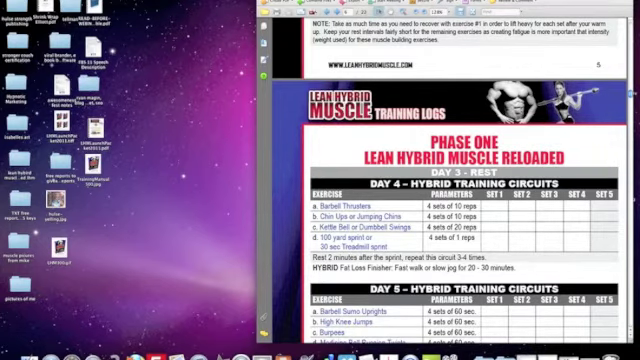
scroll("up", 3)
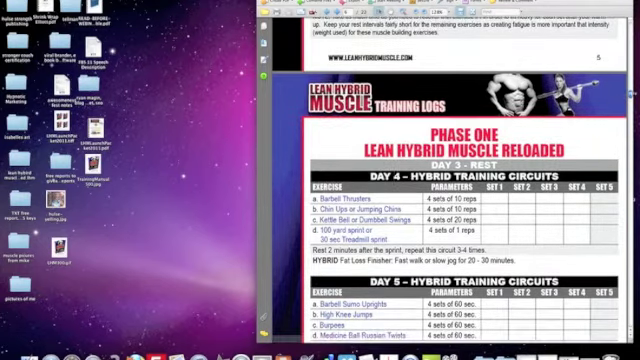
scroll("down", 3)
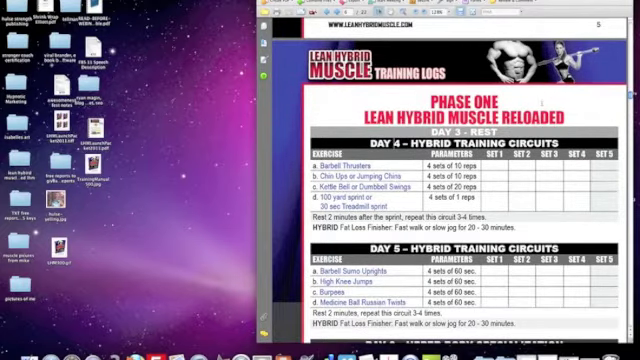
scroll("down", 3)
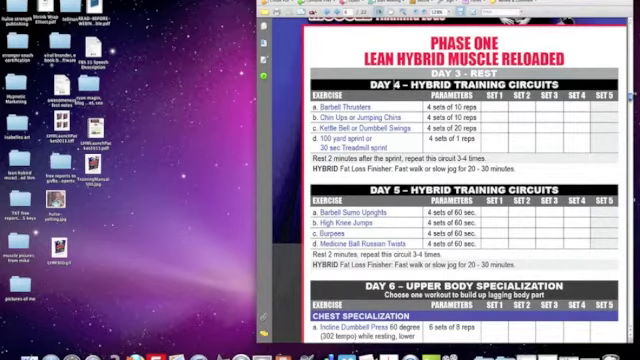
scroll("up", 3)
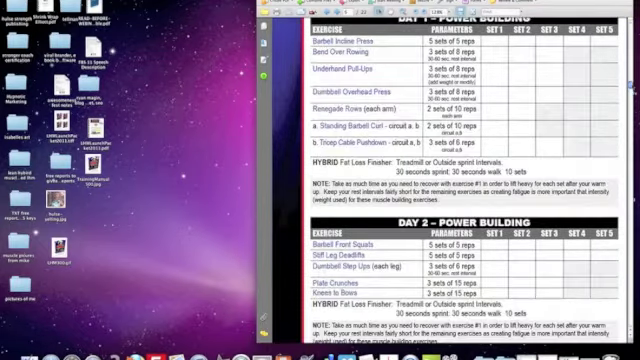
scroll("down", 3)
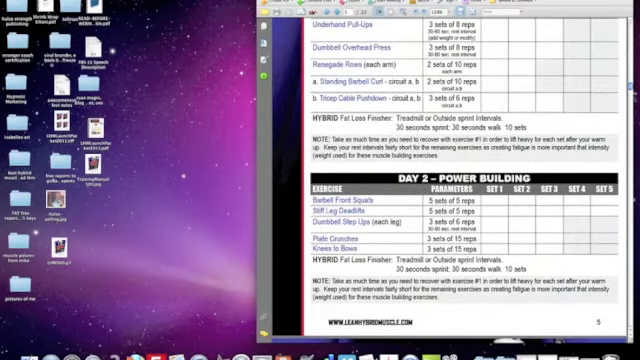
scroll("down", 3)
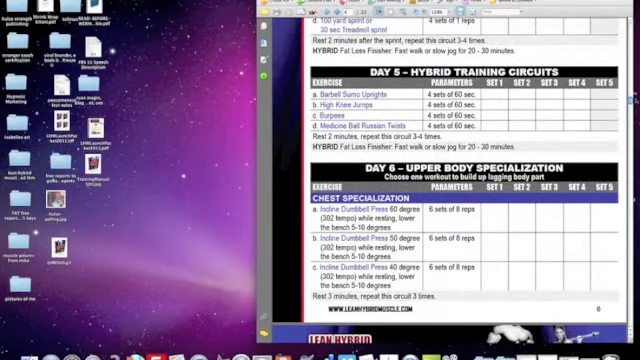
scroll("up", 3)
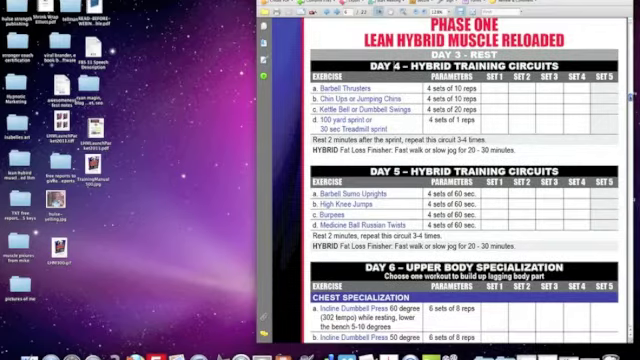
scroll("down", 3)
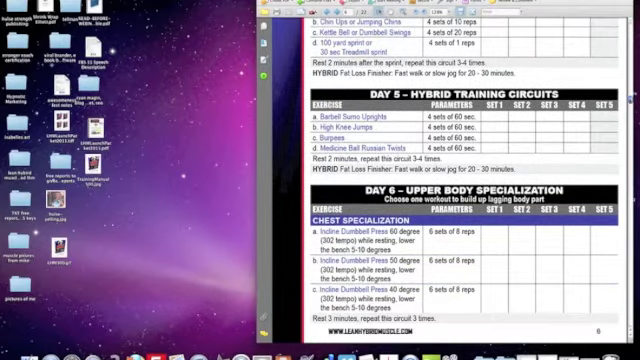
scroll("down", 3)
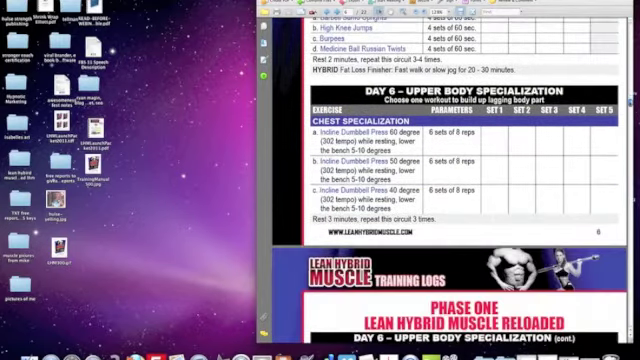
scroll("down", 3)
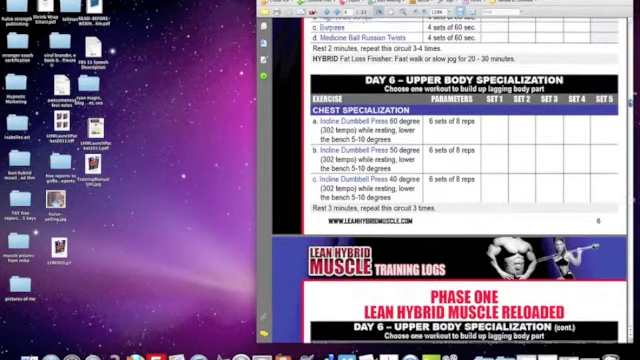
scroll("up", 3)
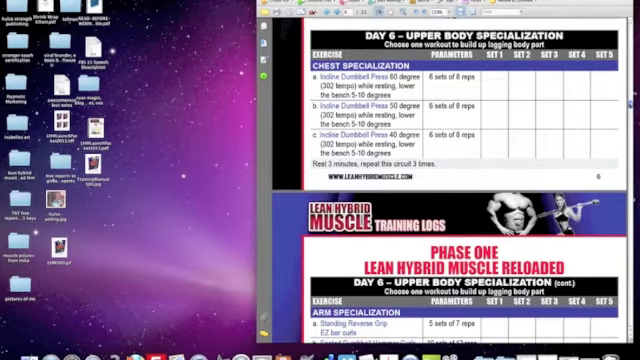
scroll("down", 3)
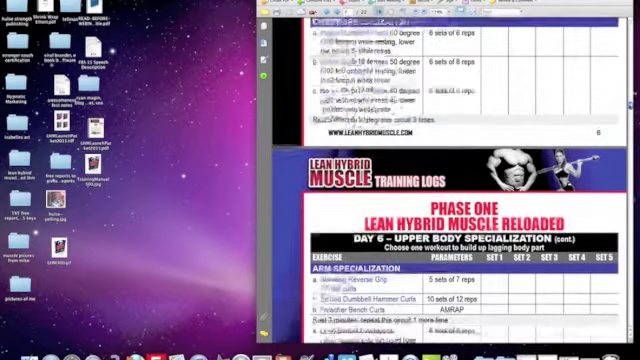
scroll("down", 3)
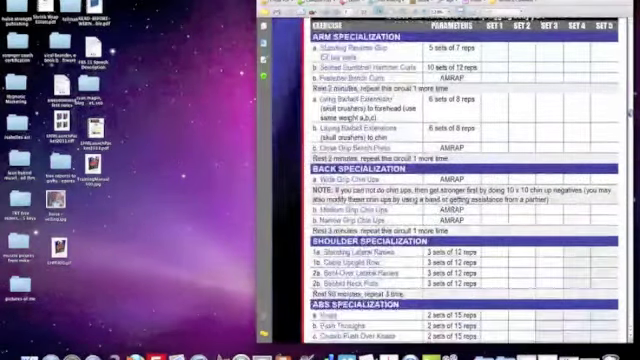
scroll("down", 3)
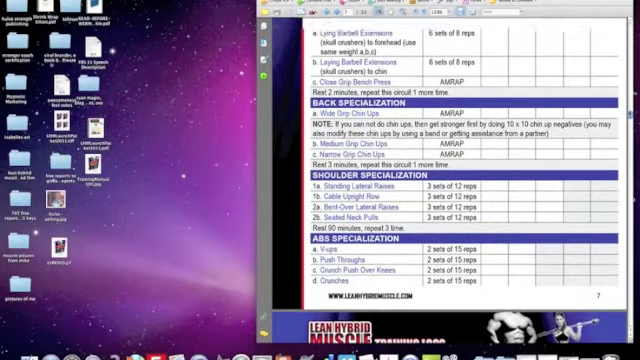
scroll("up", 3)
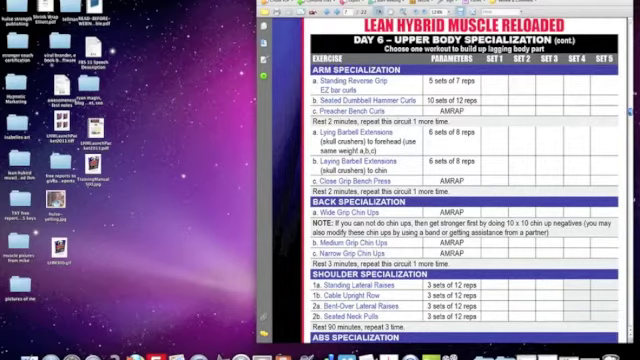
scroll("down", 3)
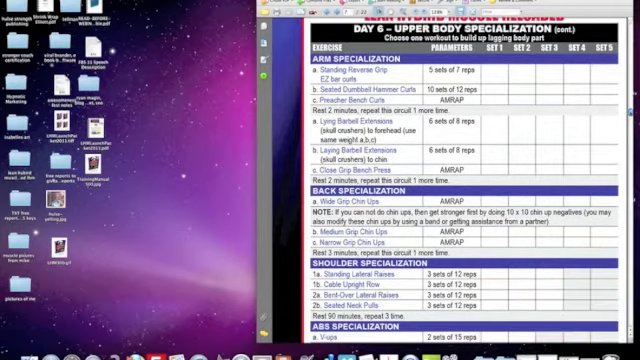
scroll("down", 3)
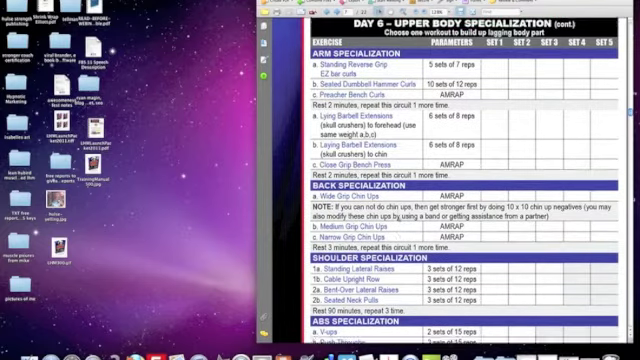
scroll("down", 3)
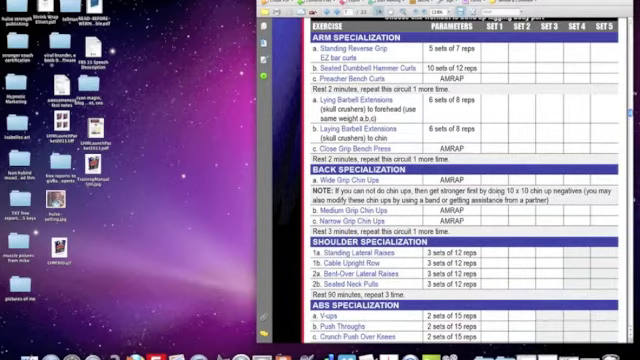
scroll("down", 3)
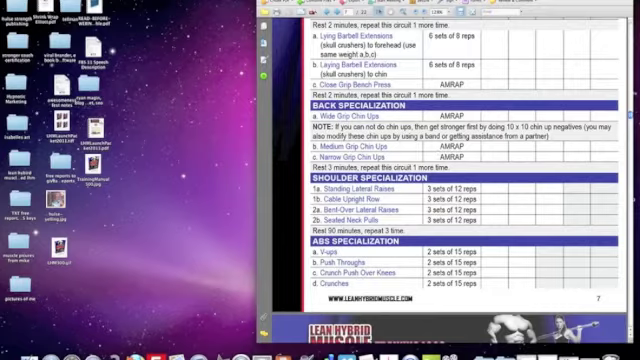
scroll("down", 3)
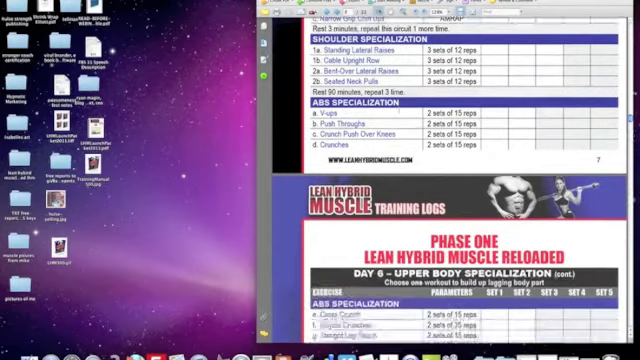
scroll("down", 3)
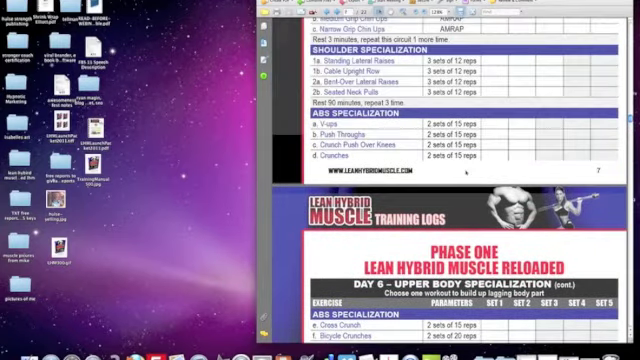
scroll("up", 3)
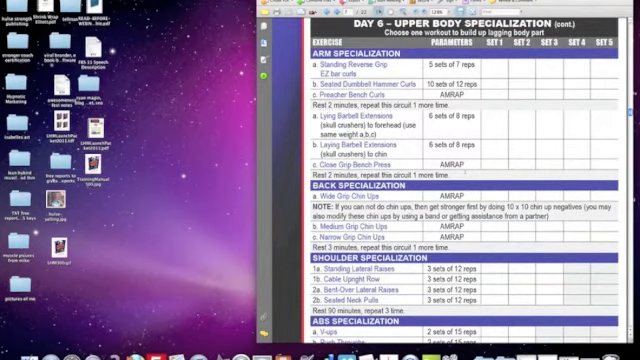
scroll("down", 3)
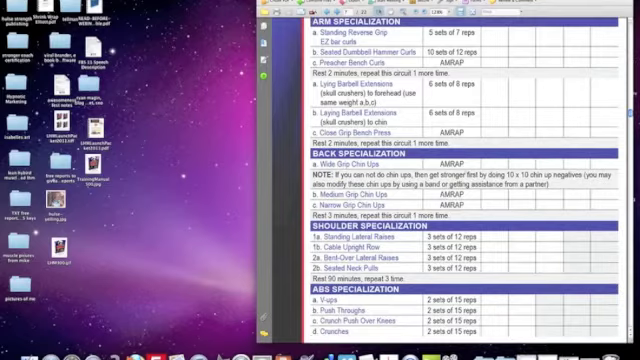
scroll("down", 3)
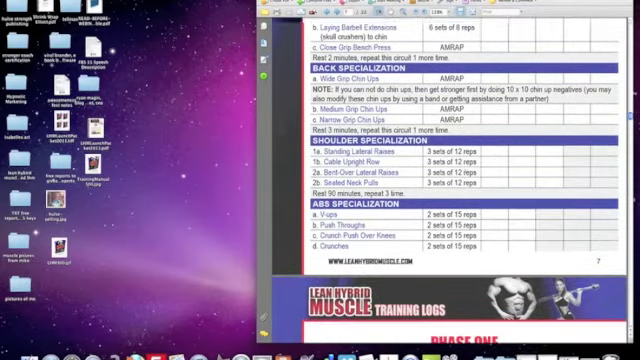
scroll("up", 3)
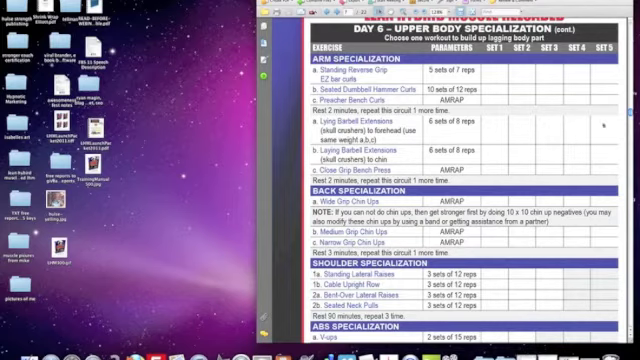
scroll("down", 3)
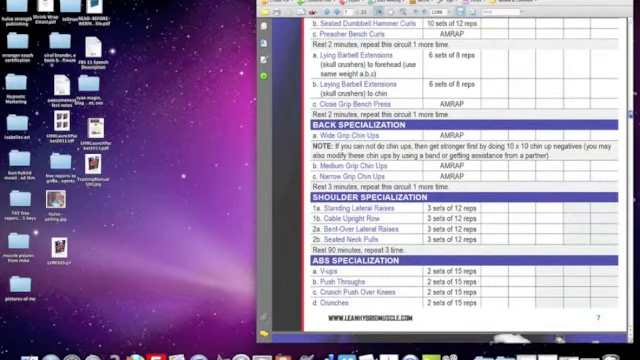
scroll("up", 3)
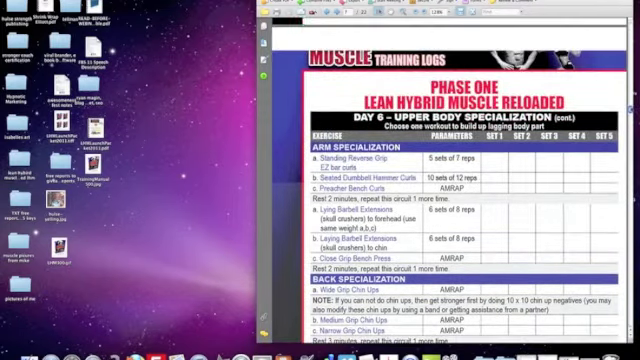
scroll("down", 3)
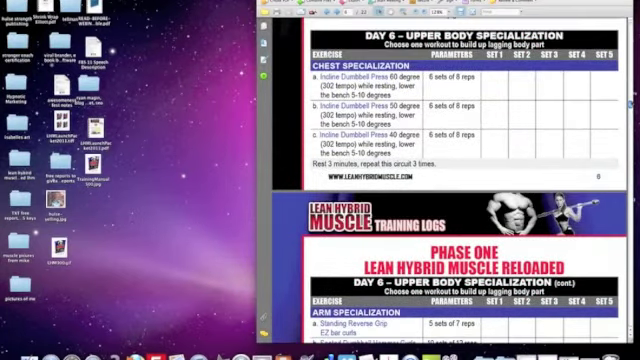
scroll("up", 3)
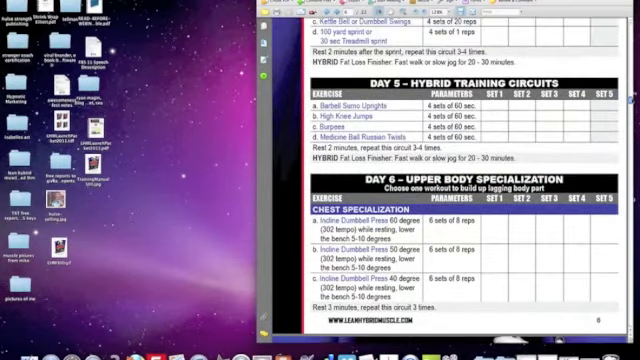
scroll("up", 3)
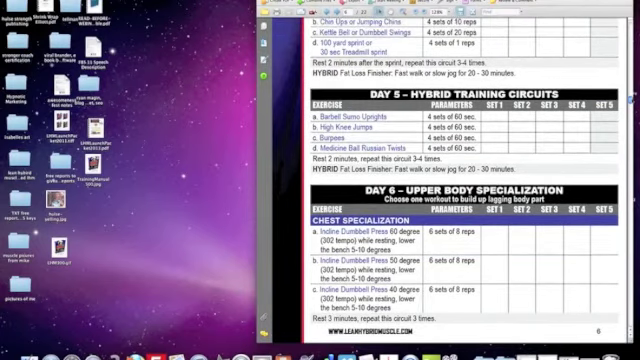
scroll("up", 3)
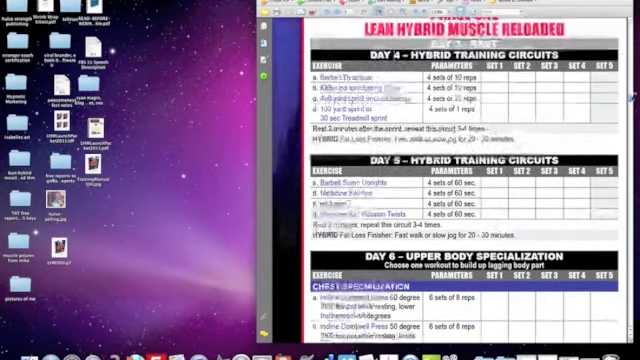
scroll("up", 3)
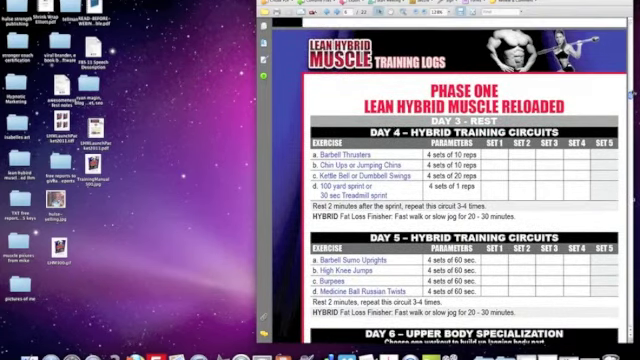
scroll("down", 3)
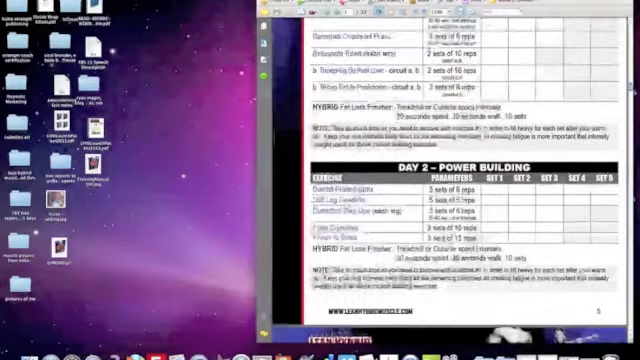
scroll("up", 3)
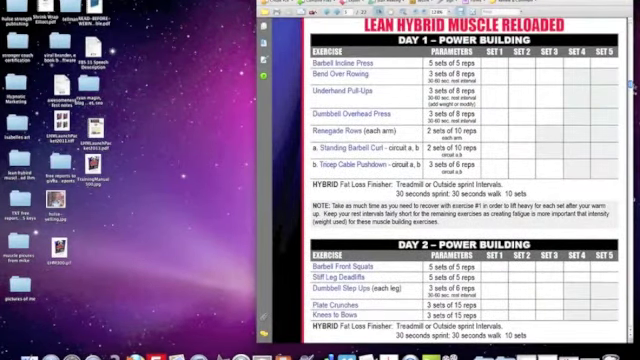
scroll("up", 3)
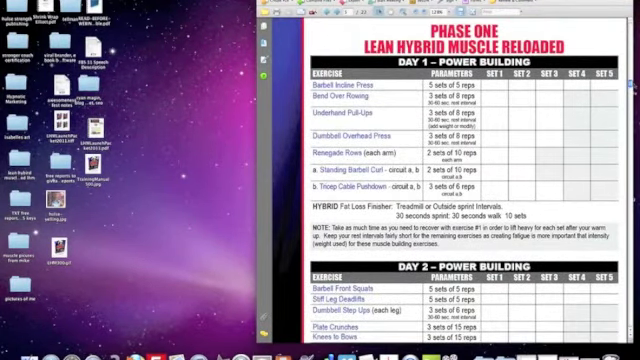